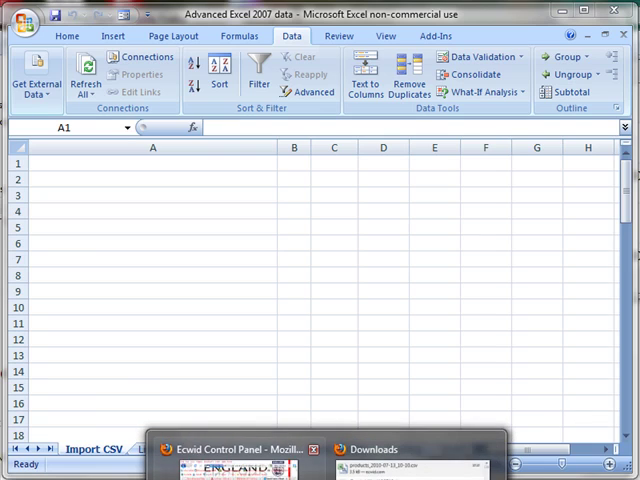
Switch to Ecwid Control Panel in Firefox and scroll to the end of the 74-product list
{"action": "left_click", "coordinate": [240, 449]}
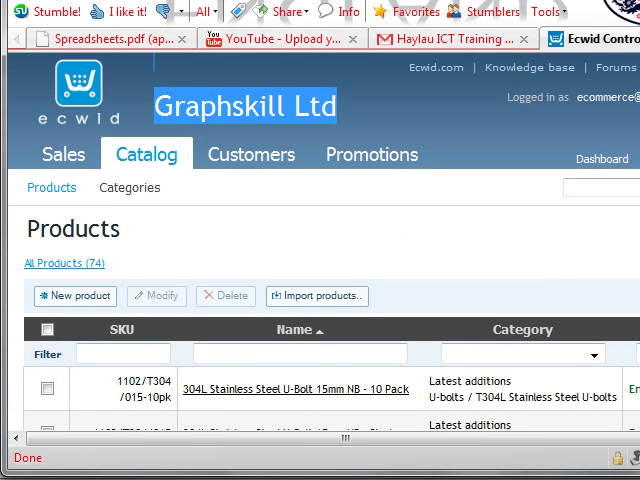
{"action": "scroll", "scroll_direction": "down", "scroll_amount": 3}
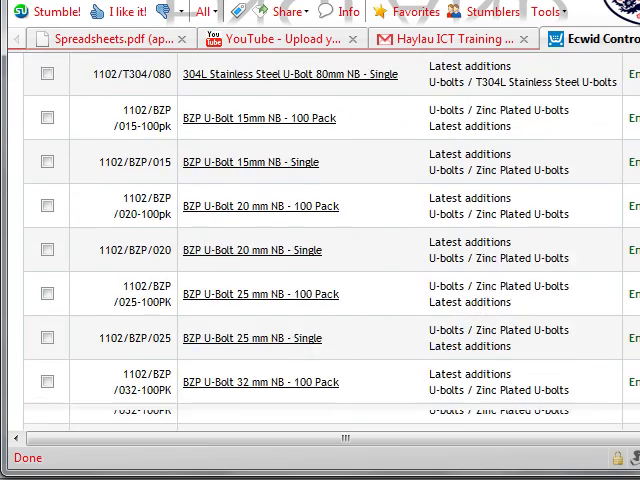
{"action": "scroll", "scroll_direction": "down", "scroll_amount": 3}
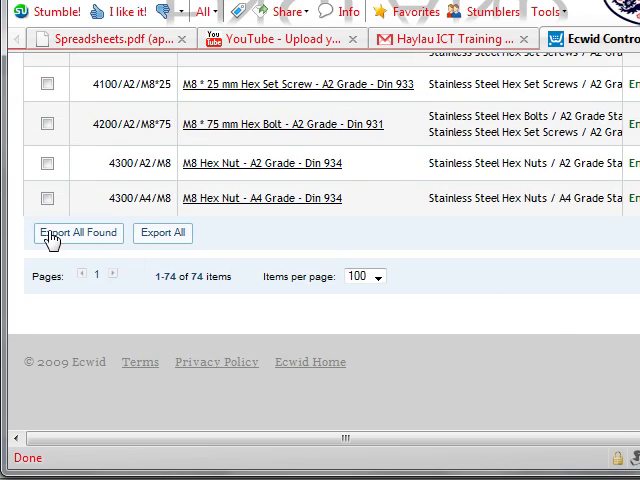
Export all products as a comma-delimited CSV with only name, price and quantity, saving the file
{"action": "left_click", "coordinate": [76, 232]}
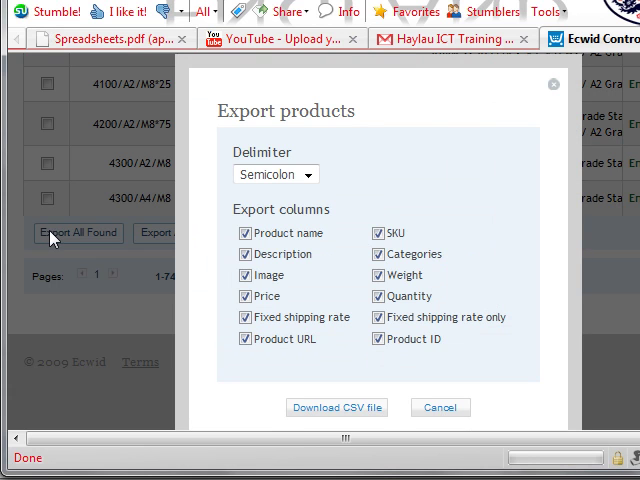
{"action": "left_click", "coordinate": [305, 174]}
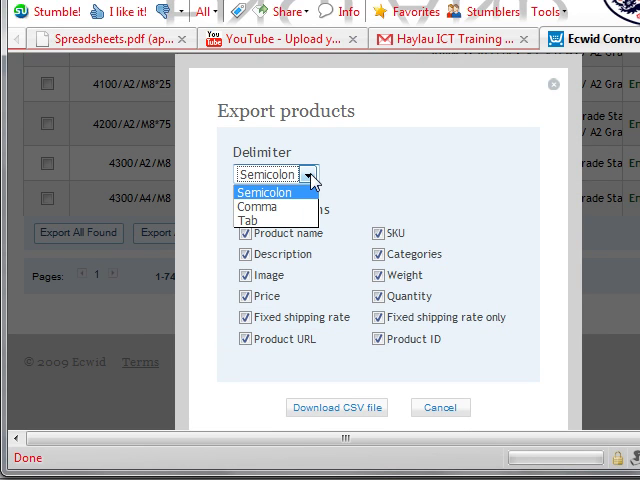
{"action": "left_click", "coordinate": [263, 209]}
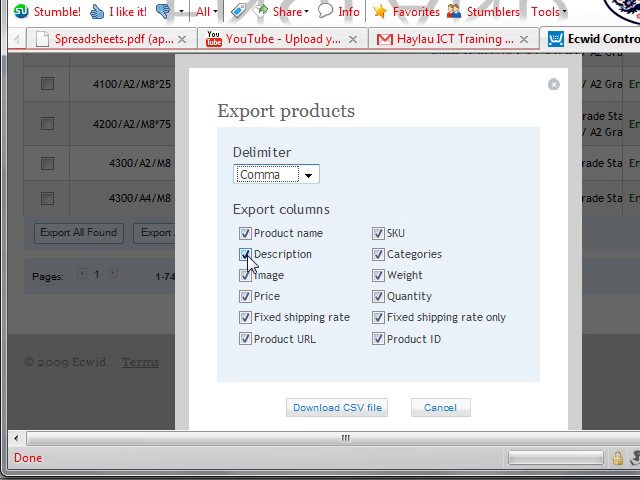
{"action": "left_click", "coordinate": [247, 254]}
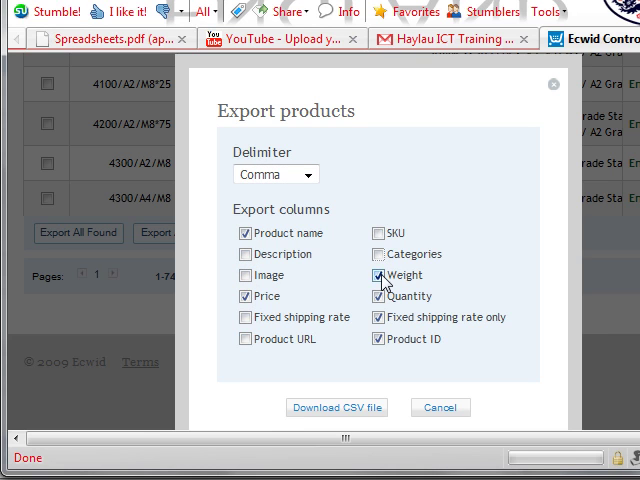
{"action": "left_click", "coordinate": [378, 275]}
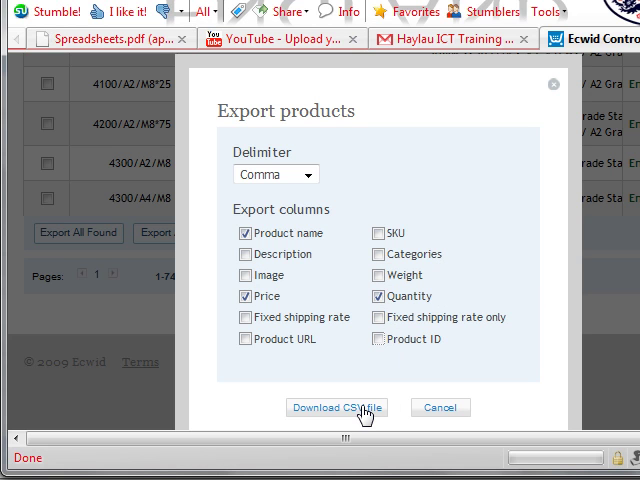
{"action": "left_click", "coordinate": [335, 407]}
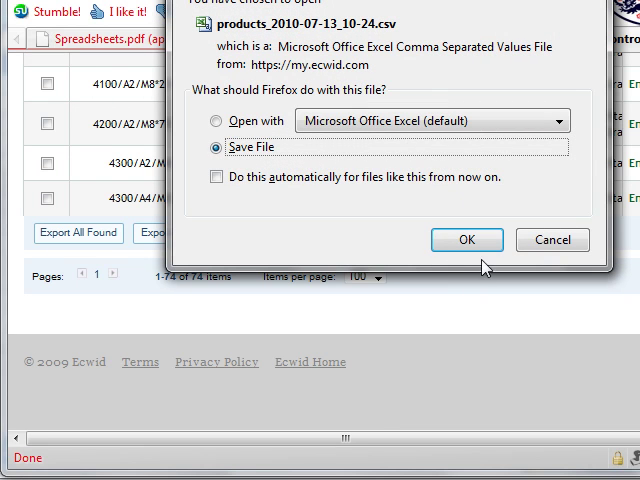
{"action": "left_click", "coordinate": [465, 240]}
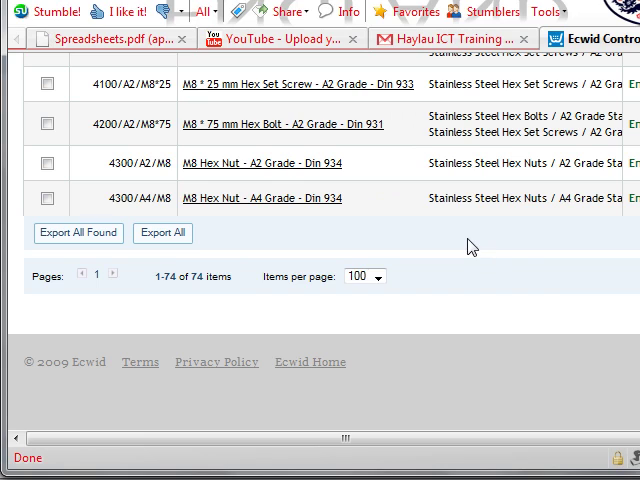
{"action": "mouse_move", "coordinate": [528, 252]}
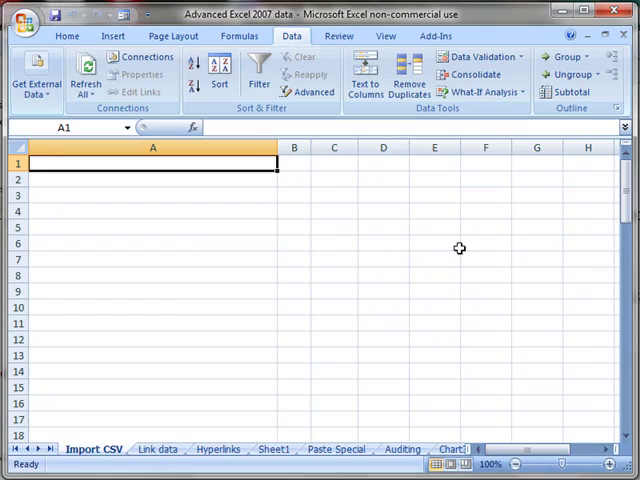
{"action": "mouse_move", "coordinate": [130, 190]}
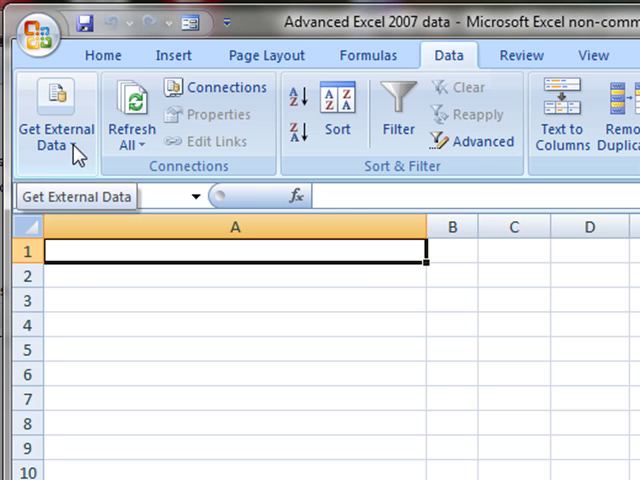
Start a From Text import via Get External Data on Excel's Data tab
{"action": "left_click", "coordinate": [55, 115]}
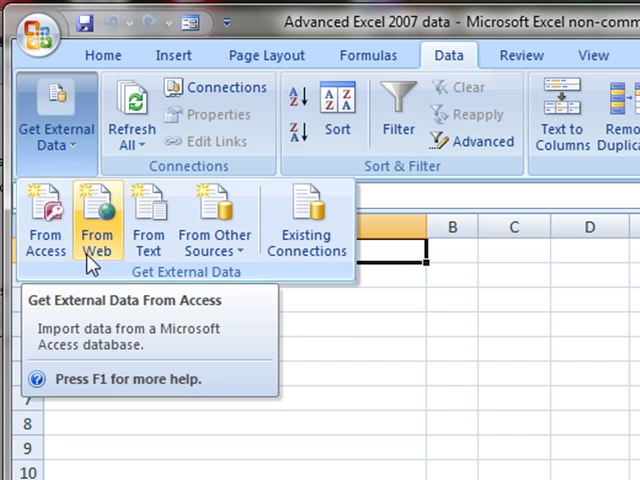
{"action": "mouse_move", "coordinate": [98, 223]}
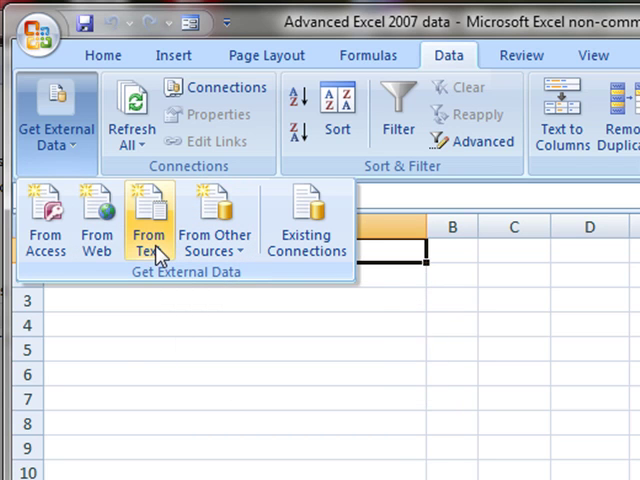
{"action": "mouse_move", "coordinate": [148, 220]}
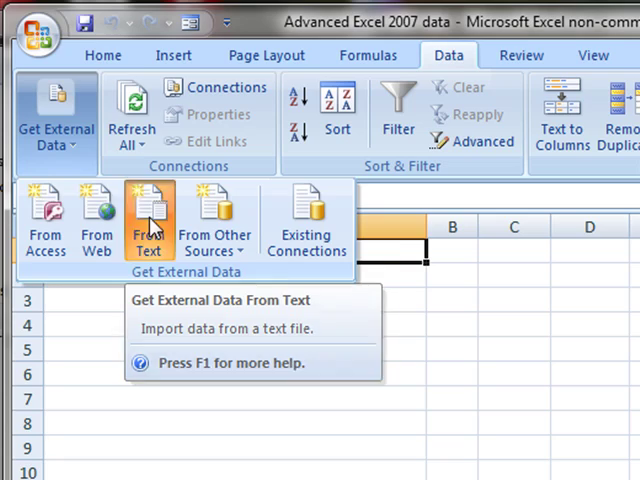
{"action": "left_click", "coordinate": [149, 220]}
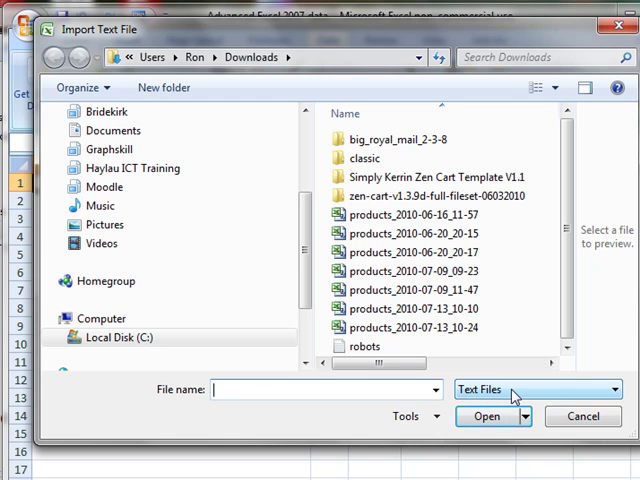
After checking the All Files and Text Files filters, import products_2010-07-13_10-24 from Downloads
{"action": "left_click", "coordinate": [538, 389]}
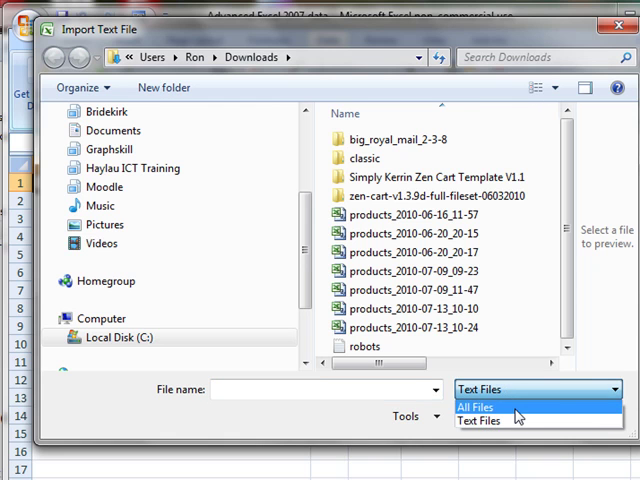
{"action": "left_click", "coordinate": [475, 407]}
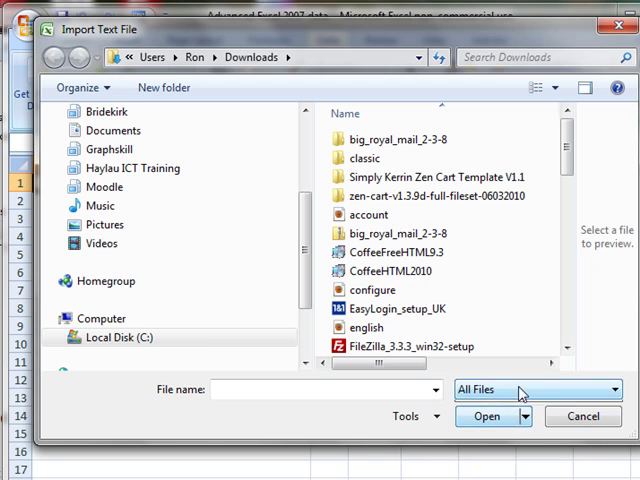
{"action": "left_click", "coordinate": [538, 389]}
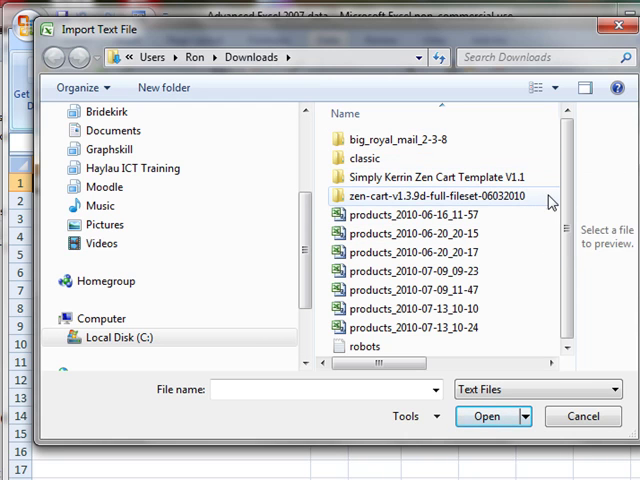
{"action": "left_click", "coordinate": [411, 215]}
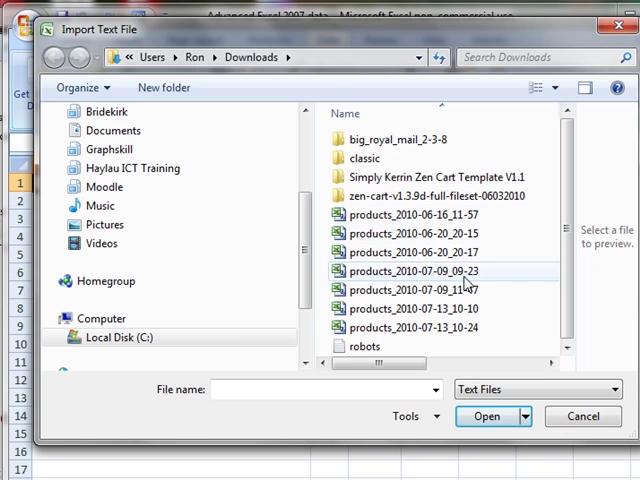
{"action": "left_click", "coordinate": [413, 327]}
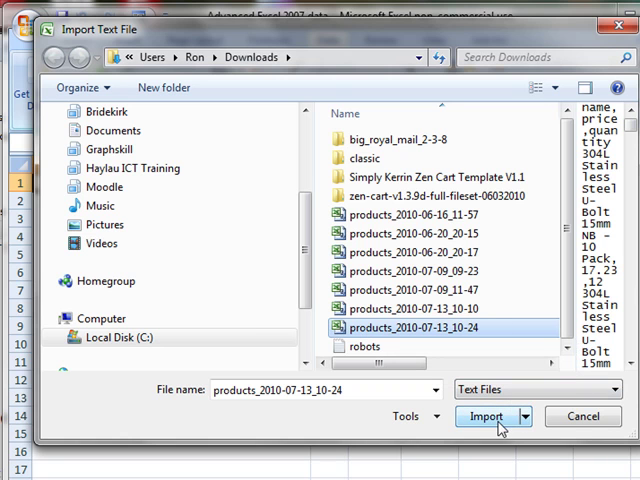
{"action": "left_click", "coordinate": [485, 416]}
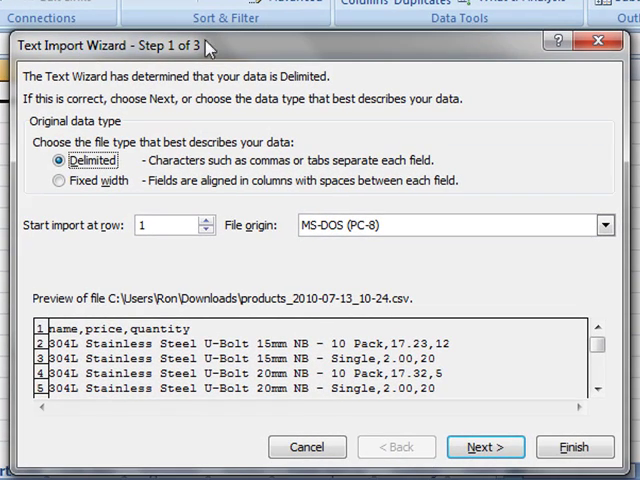
{"action": "mouse_move", "coordinate": [212, 45]}
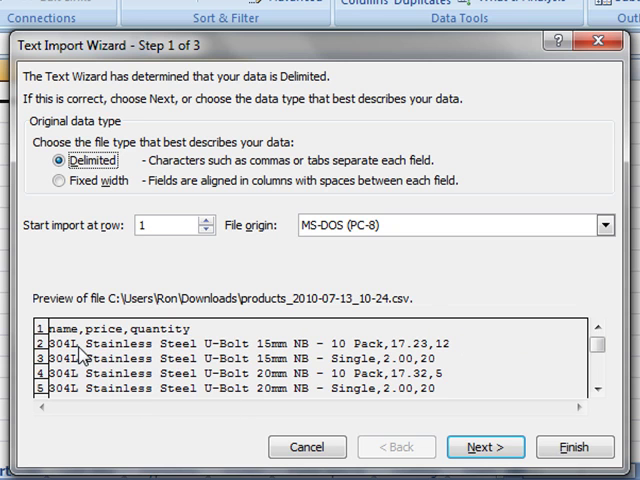
{"action": "mouse_move", "coordinate": [388, 351]}
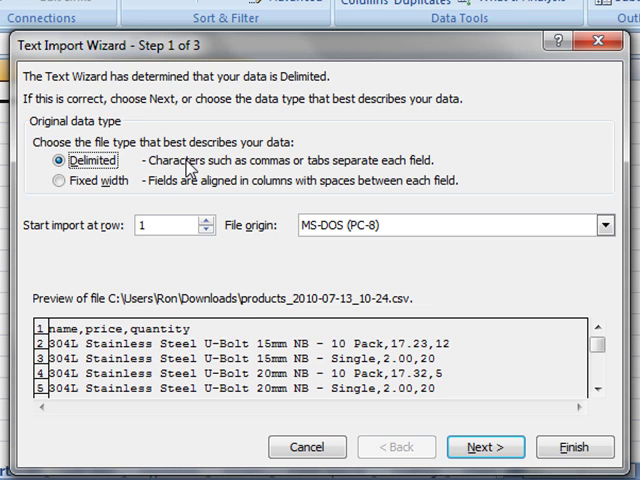
{"action": "mouse_move", "coordinate": [328, 166]}
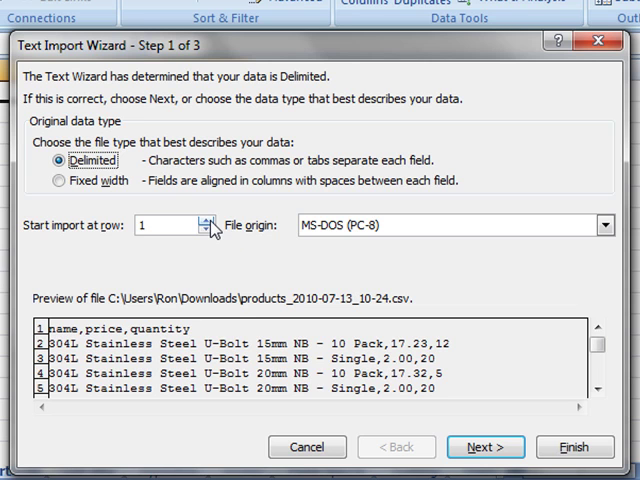
Keep Delimited with the import starting at row 1, and advance to step 2
{"action": "left_click", "coordinate": [207, 220]}
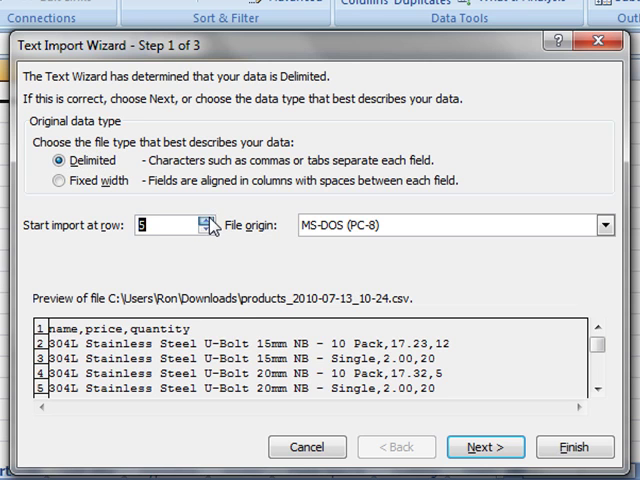
{"action": "left_click", "coordinate": [203, 219]}
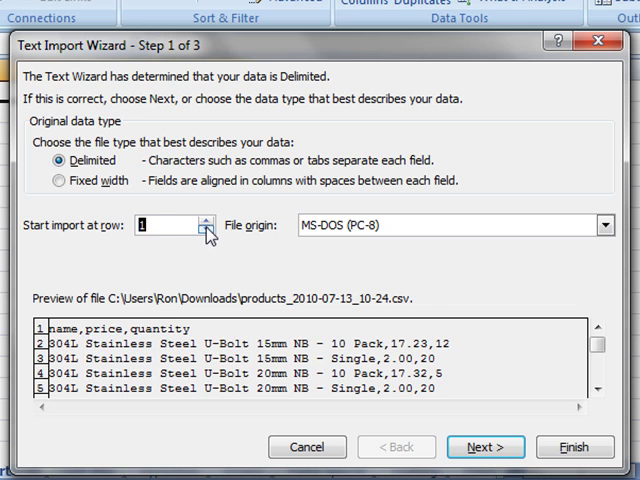
{"action": "left_click", "coordinate": [207, 220]}
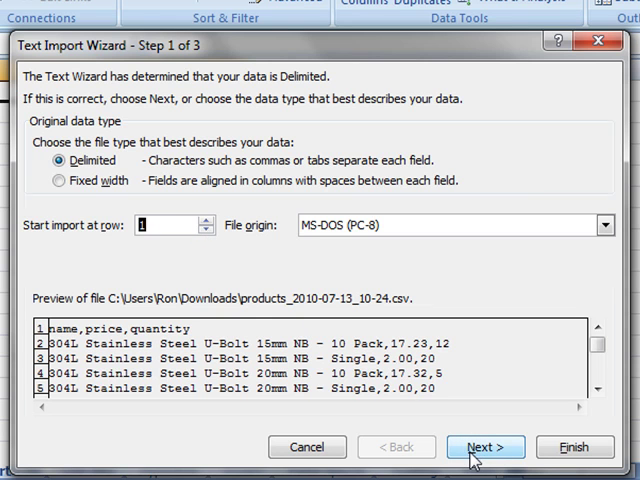
{"action": "left_click", "coordinate": [485, 447]}
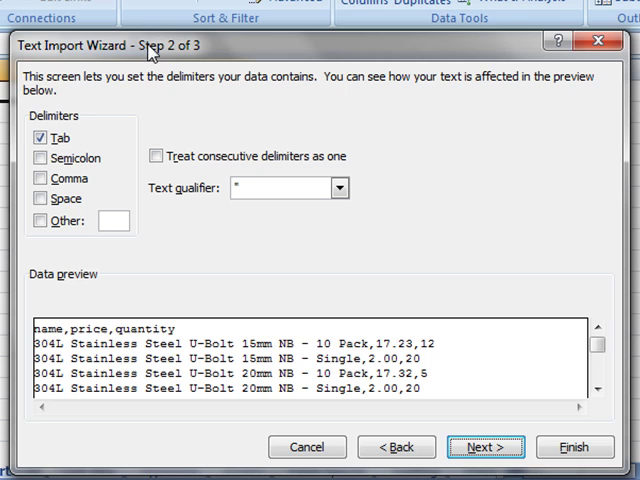
{"action": "mouse_move", "coordinate": [70, 108]}
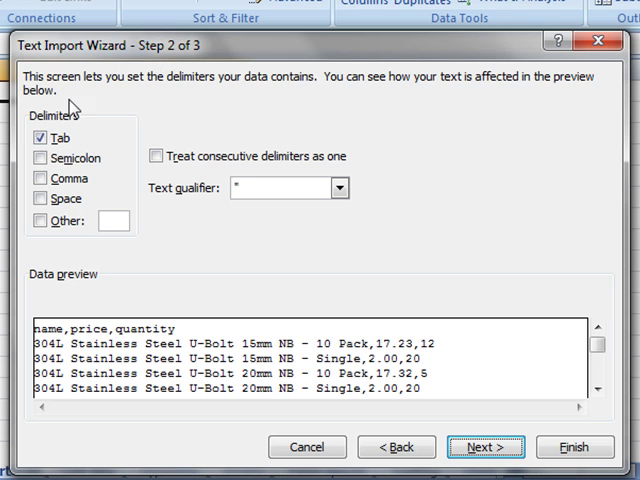
{"action": "mouse_move", "coordinate": [133, 185]}
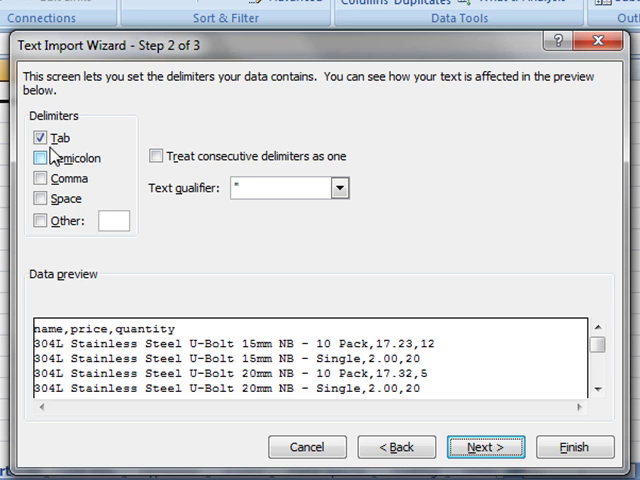
Make Comma the only delimiter, turning off Tab after briefly trying Semicolon
{"action": "left_click", "coordinate": [40, 137]}
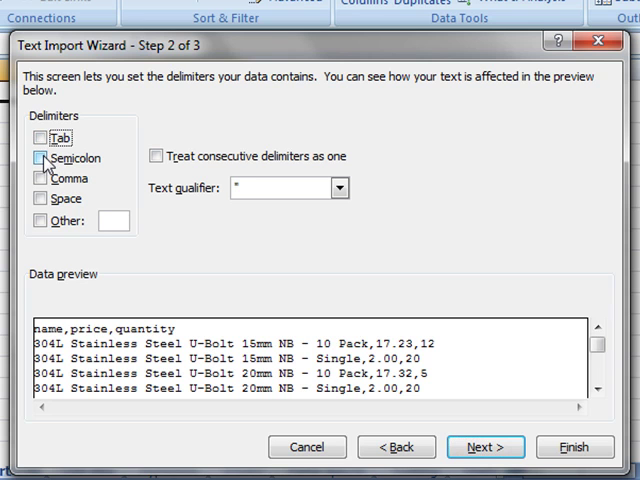
{"action": "left_click", "coordinate": [39, 158]}
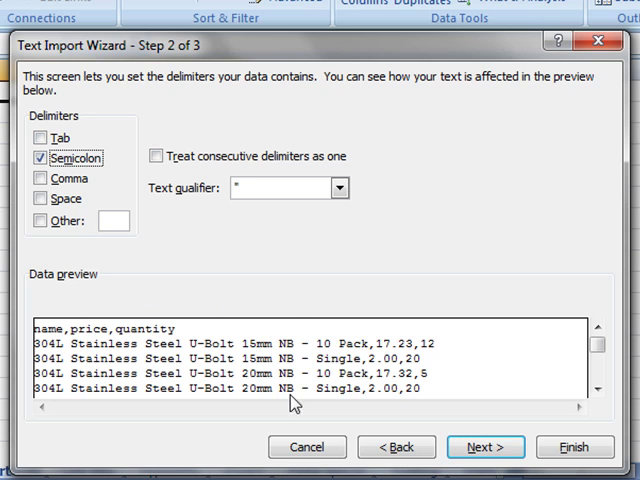
{"action": "mouse_move", "coordinate": [197, 303]}
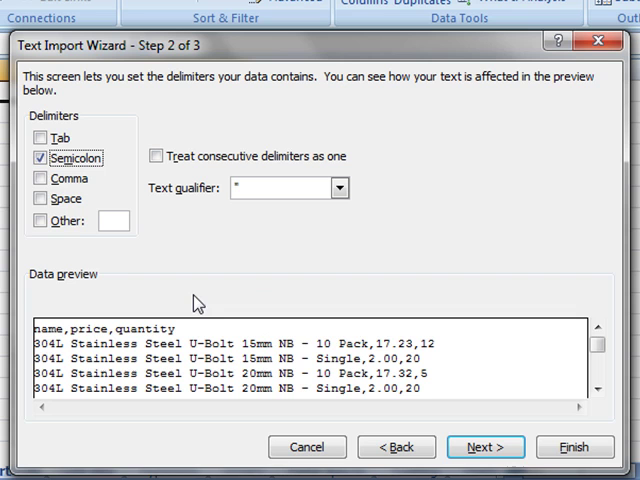
{"action": "left_click", "coordinate": [40, 158]}
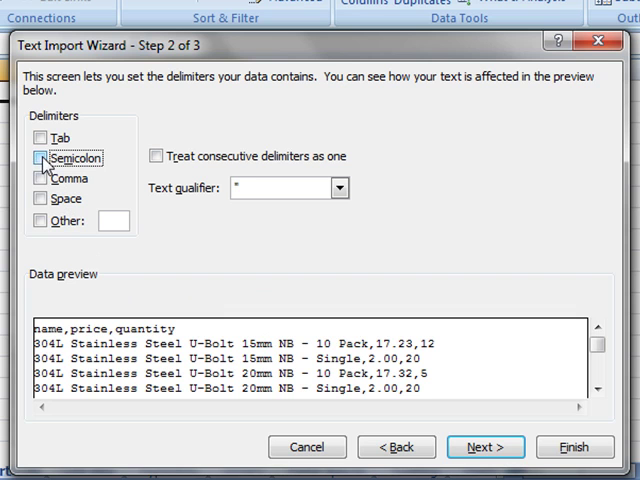
{"action": "left_click", "coordinate": [41, 178]}
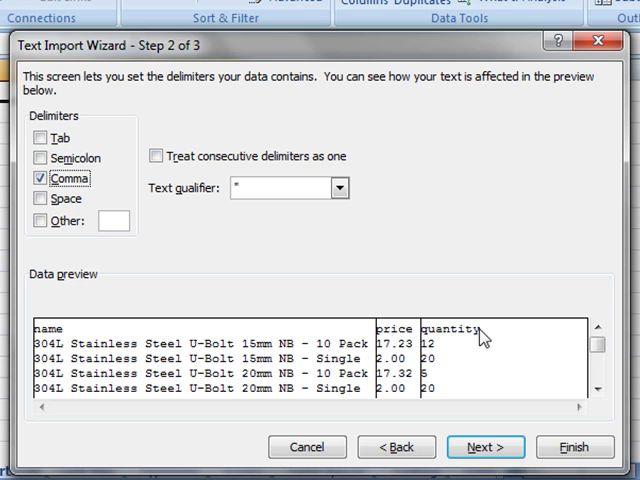
{"action": "mouse_move", "coordinate": [380, 366]}
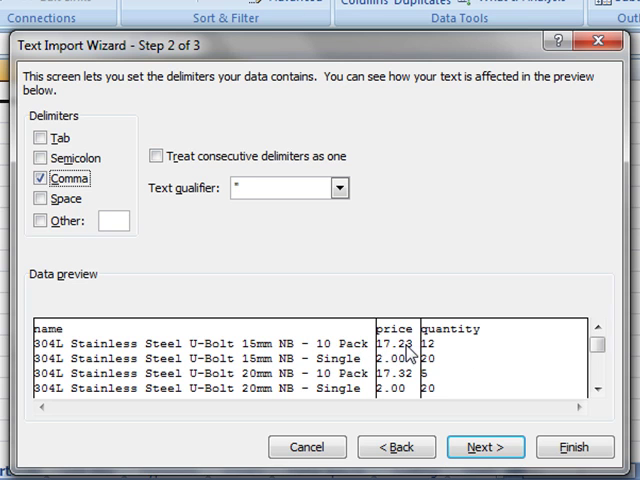
{"action": "left_click", "coordinate": [40, 177]}
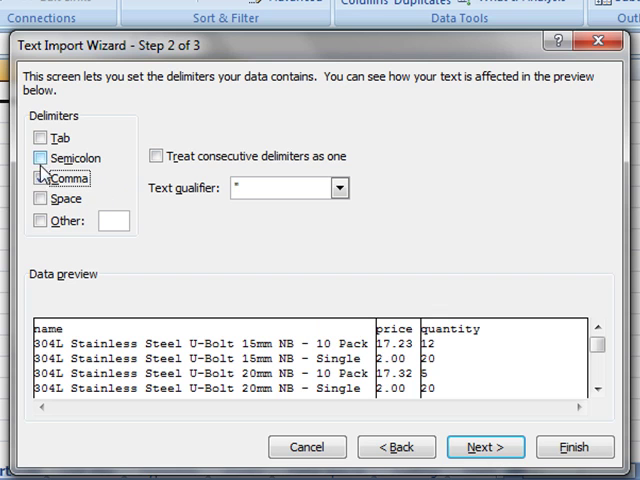
{"action": "left_click", "coordinate": [40, 177]}
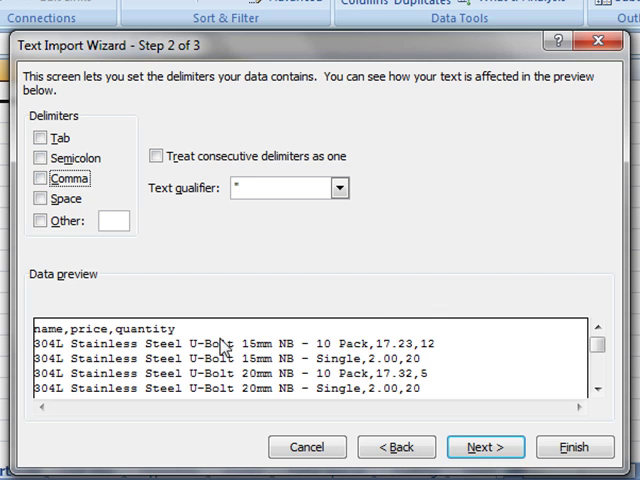
{"action": "mouse_move", "coordinate": [345, 349]}
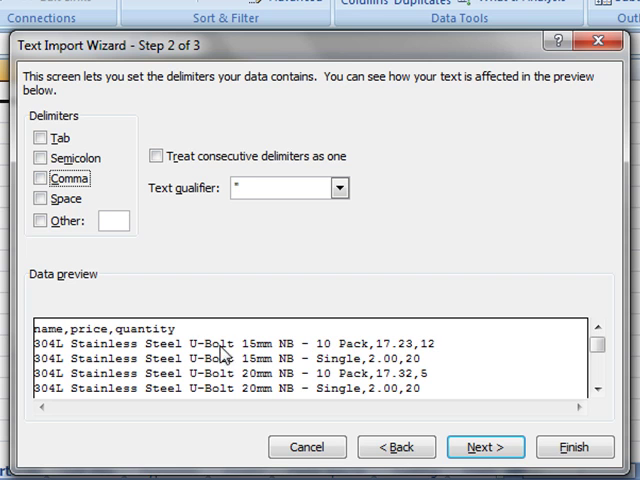
{"action": "mouse_move", "coordinate": [358, 338]}
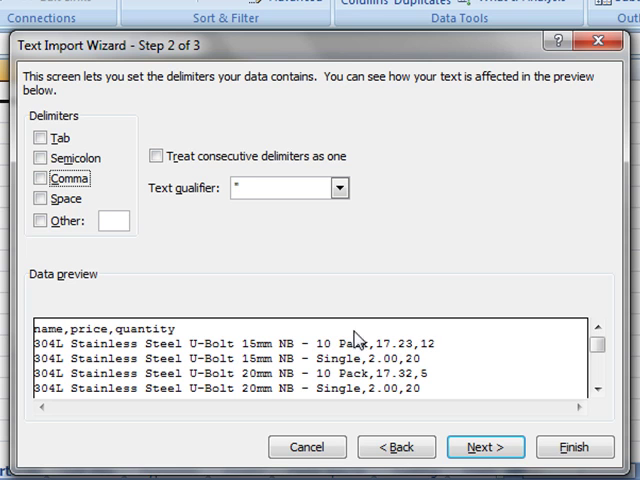
{"action": "mouse_move", "coordinate": [388, 398]}
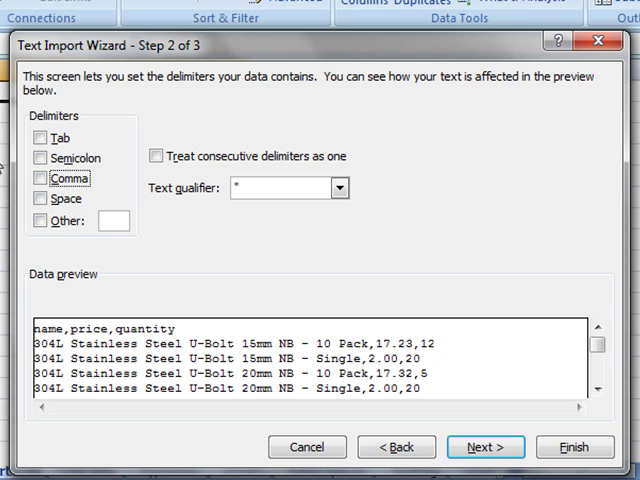
{"action": "left_click", "coordinate": [39, 177]}
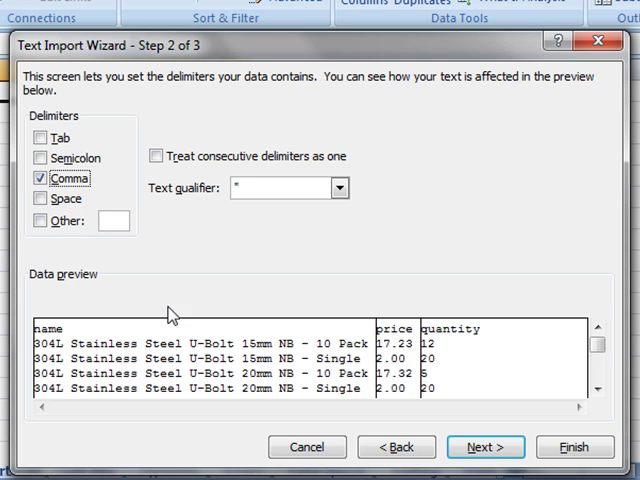
{"action": "mouse_move", "coordinate": [458, 343]}
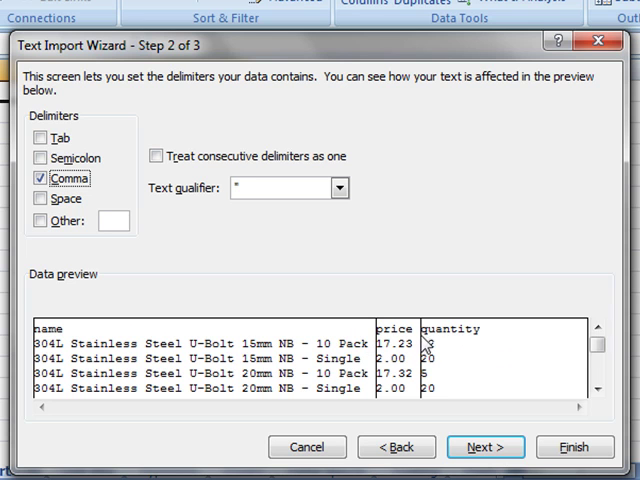
{"action": "mouse_move", "coordinate": [92, 205]}
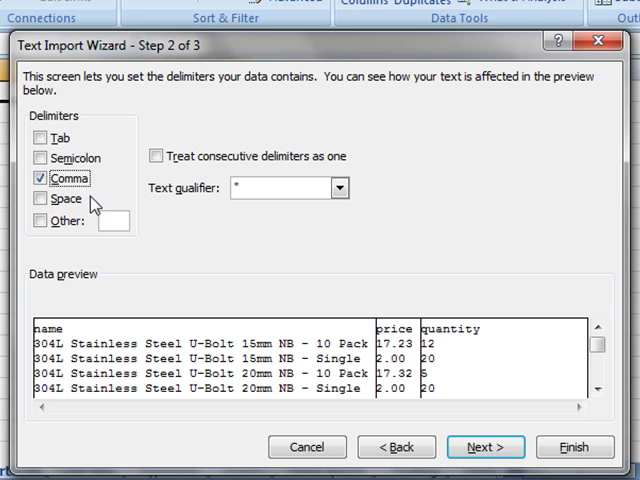
{"action": "mouse_move", "coordinate": [110, 205]}
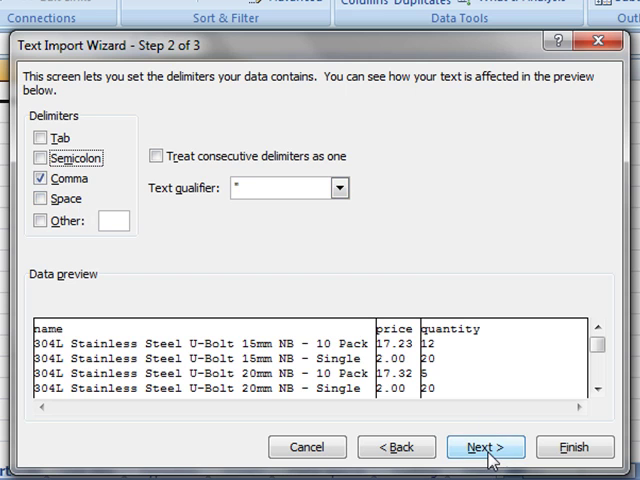
Advance the Text Import Wizard to step 3, Column data format
{"action": "left_click", "coordinate": [486, 446]}
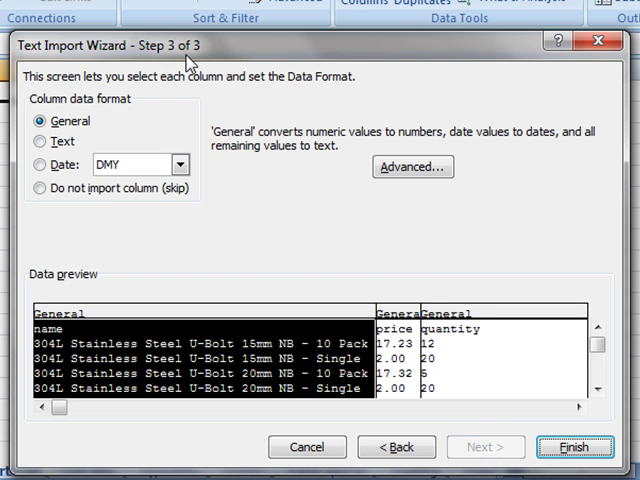
{"action": "mouse_move", "coordinate": [165, 131]}
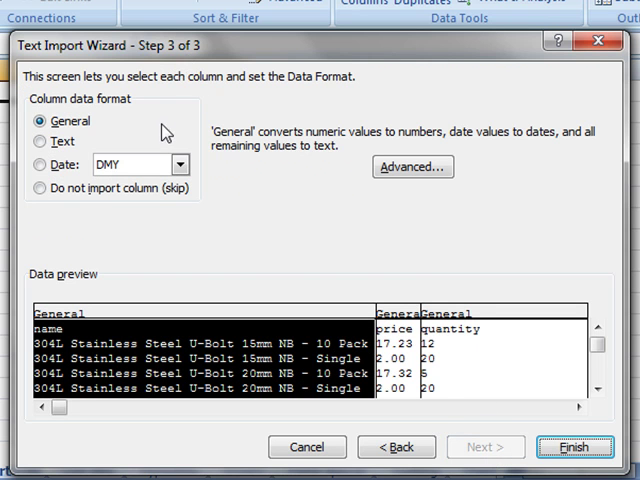
{"action": "mouse_move", "coordinate": [210, 320]}
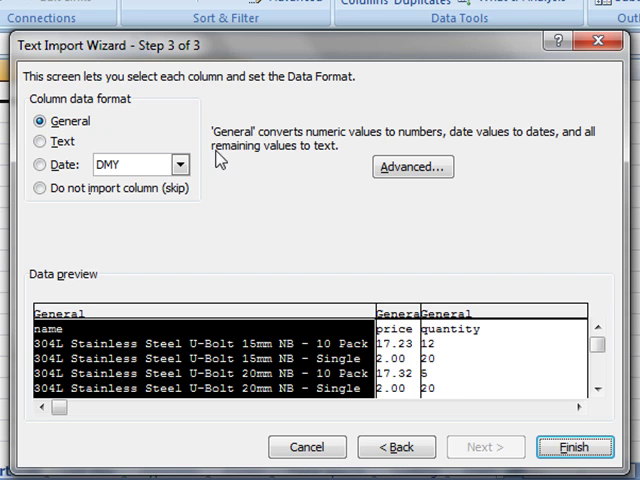
{"action": "mouse_move", "coordinate": [256, 152]}
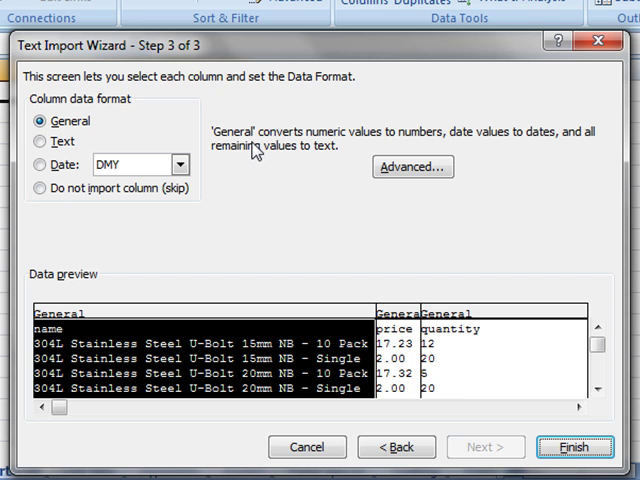
{"action": "mouse_move", "coordinate": [258, 152]}
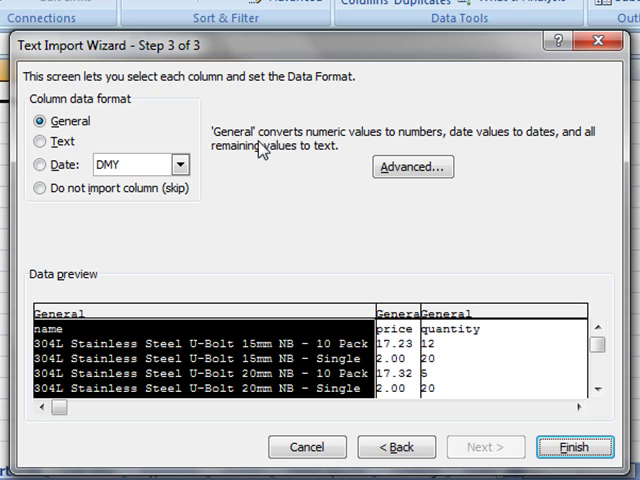
{"action": "mouse_move", "coordinate": [428, 145]}
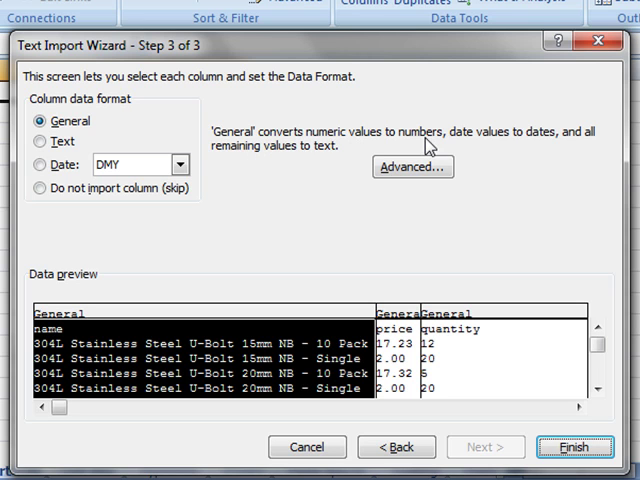
{"action": "mouse_move", "coordinate": [507, 140]}
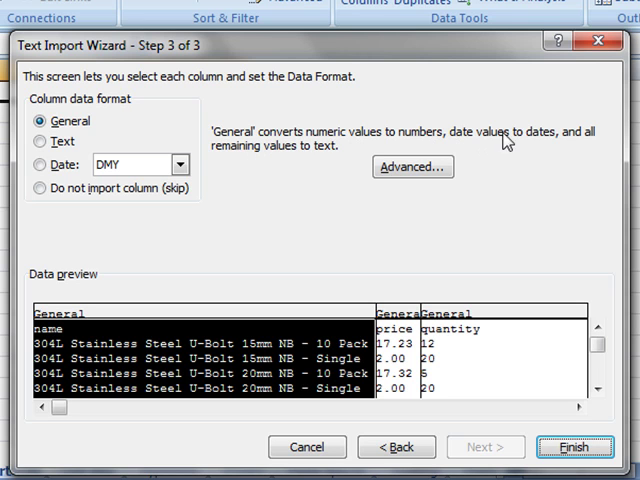
{"action": "mouse_move", "coordinate": [293, 158]}
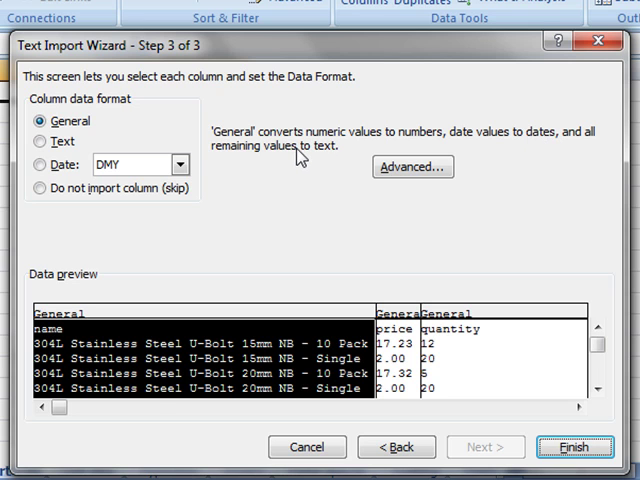
{"action": "mouse_move", "coordinate": [155, 375]}
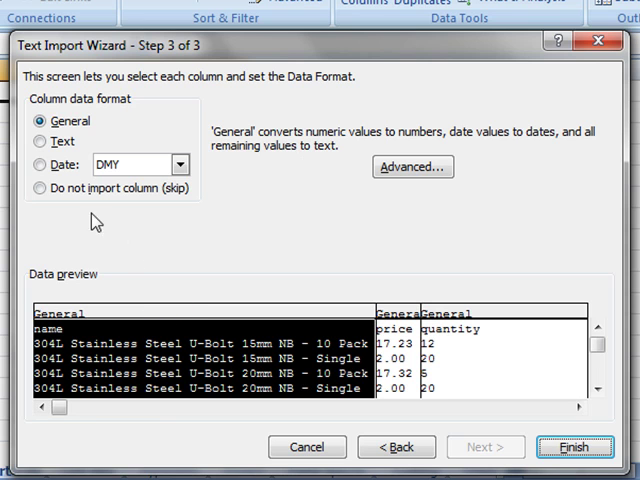
Format the name column as Text, try Date on quantity then revert to General, and return to step 2
{"action": "left_click", "coordinate": [40, 142]}
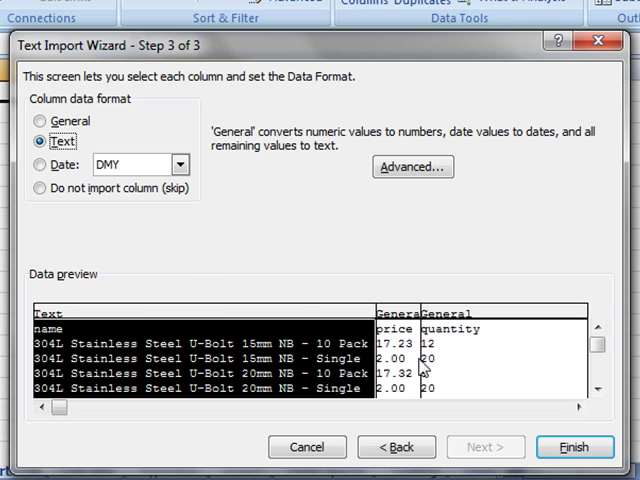
{"action": "left_click", "coordinate": [40, 121]}
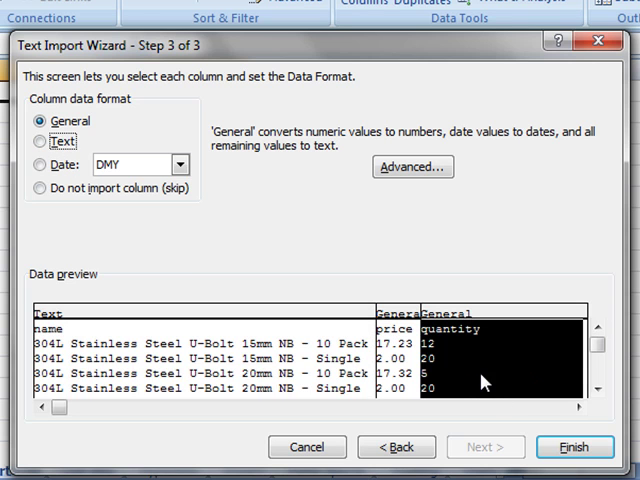
{"action": "left_click", "coordinate": [39, 164]}
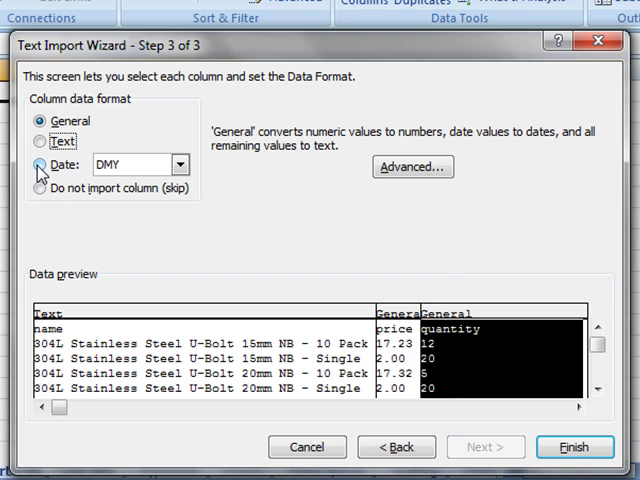
{"action": "left_click", "coordinate": [39, 165]}
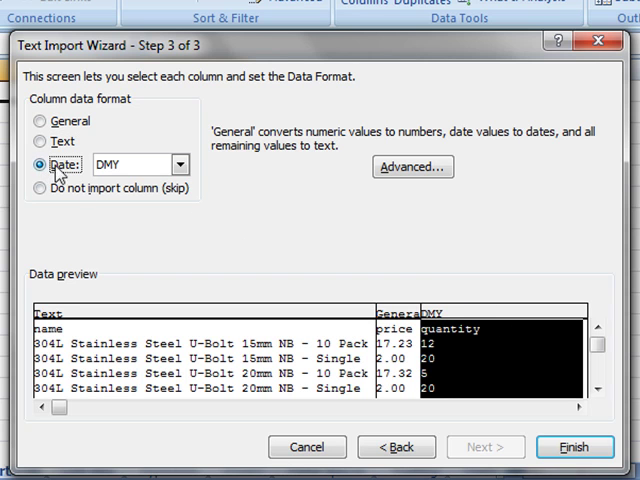
{"action": "left_click", "coordinate": [40, 120]}
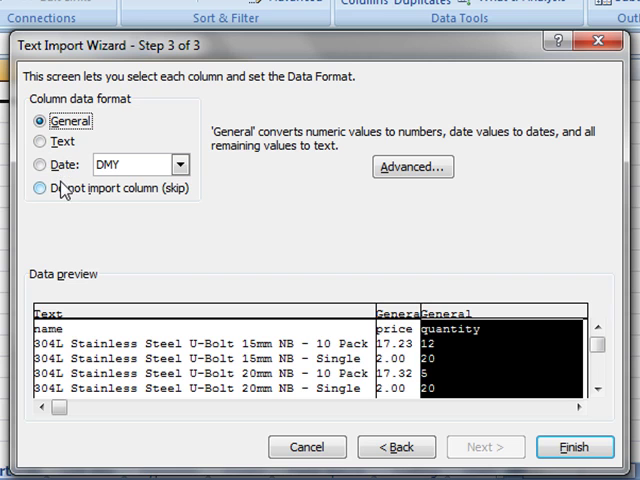
{"action": "mouse_move", "coordinate": [370, 216]}
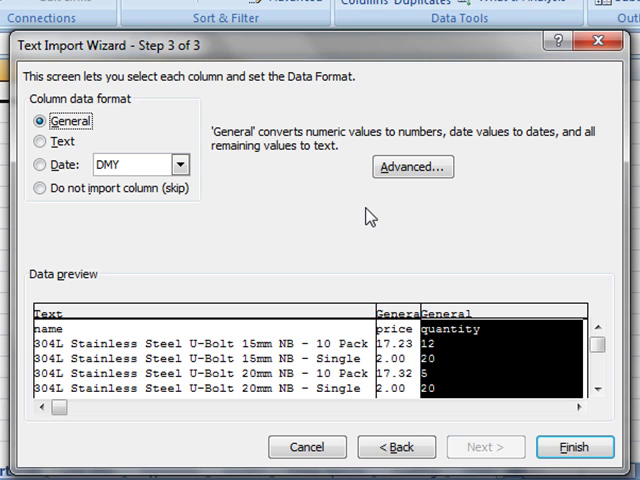
{"action": "mouse_move", "coordinate": [138, 64]}
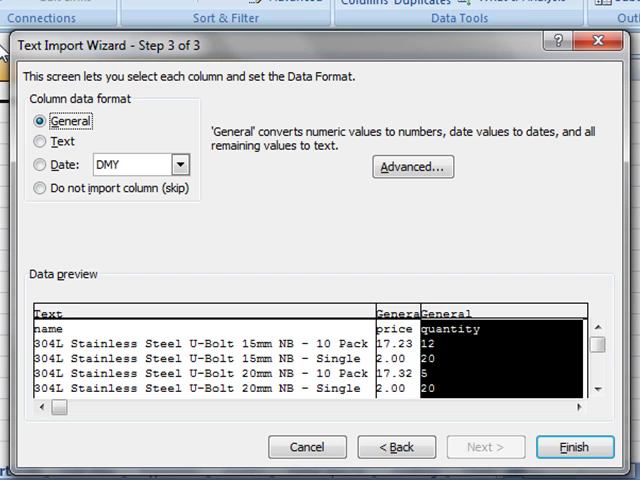
{"action": "left_click", "coordinate": [396, 446]}
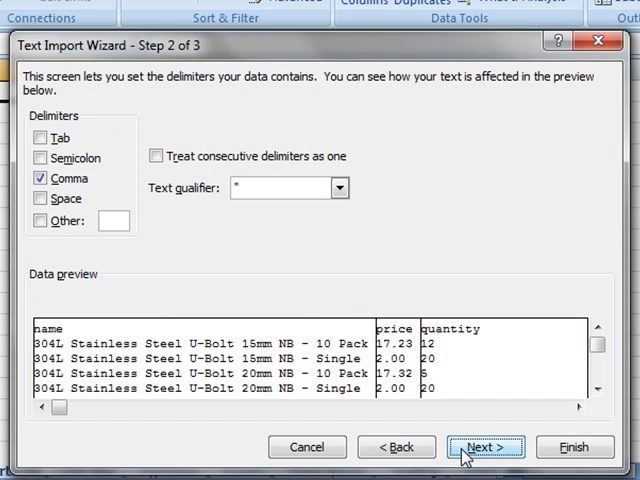
Finish the import, placing the data on the existing worksheet at $A$1
{"action": "left_click", "coordinate": [484, 446]}
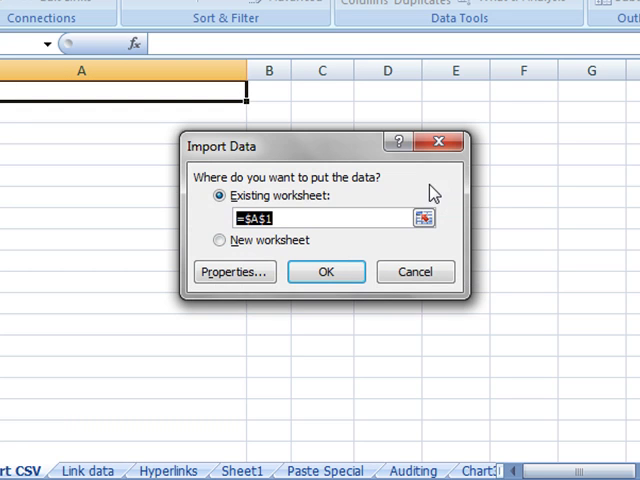
{"action": "left_click", "coordinate": [220, 240]}
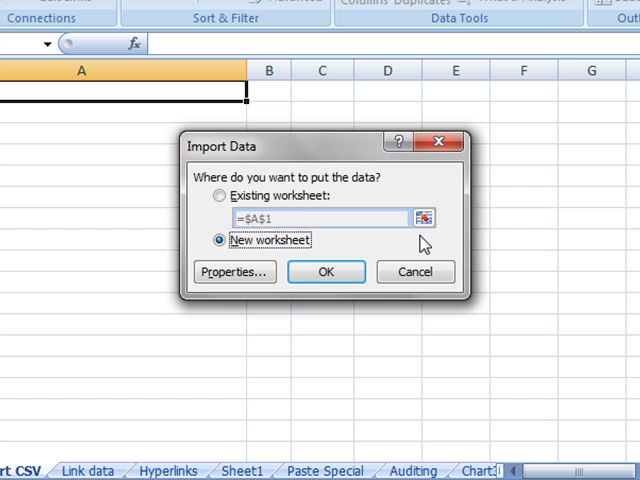
{"action": "left_click", "coordinate": [220, 195]}
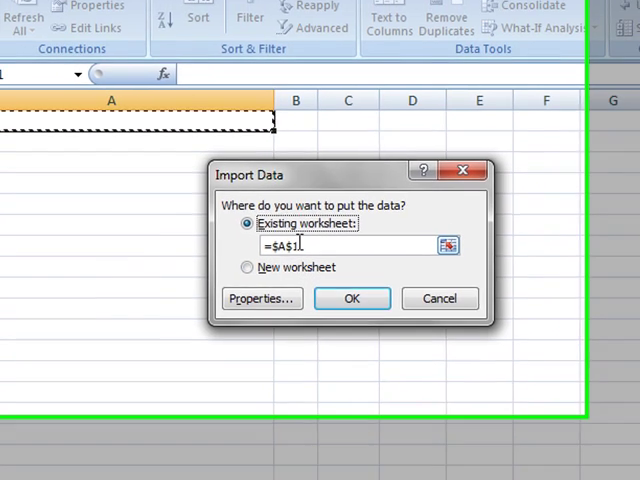
{"action": "left_click", "coordinate": [351, 298]}
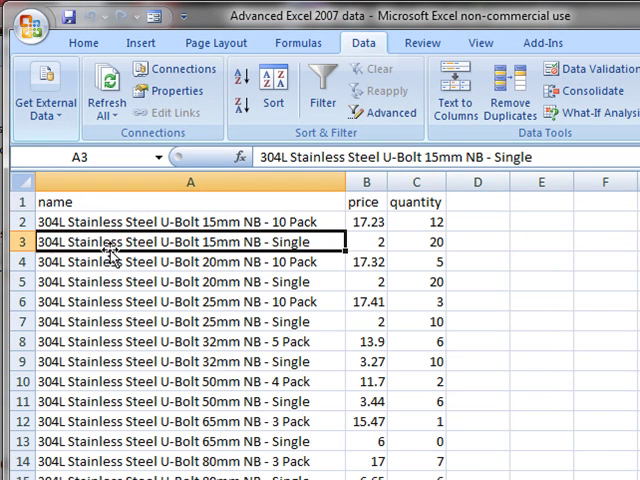
Inspect the first product's price and quantity, then scroll down to the last product row 75
{"action": "left_click", "coordinate": [365, 221]}
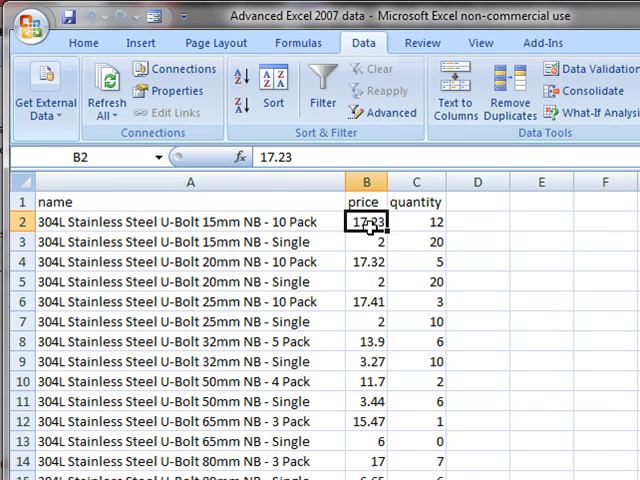
{"action": "left_click", "coordinate": [417, 222]}
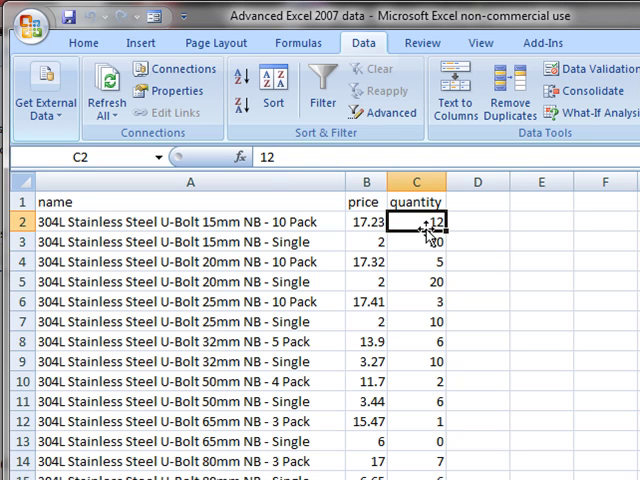
{"action": "scroll", "scroll_direction": "down", "scroll_amount": 3}
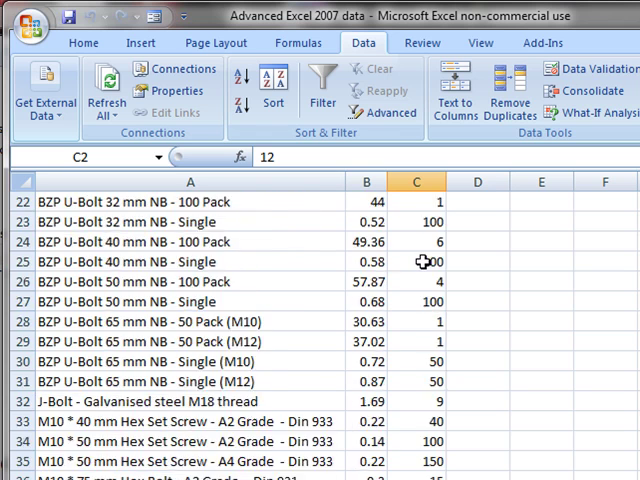
{"action": "scroll", "scroll_direction": "down", "scroll_amount": 3}
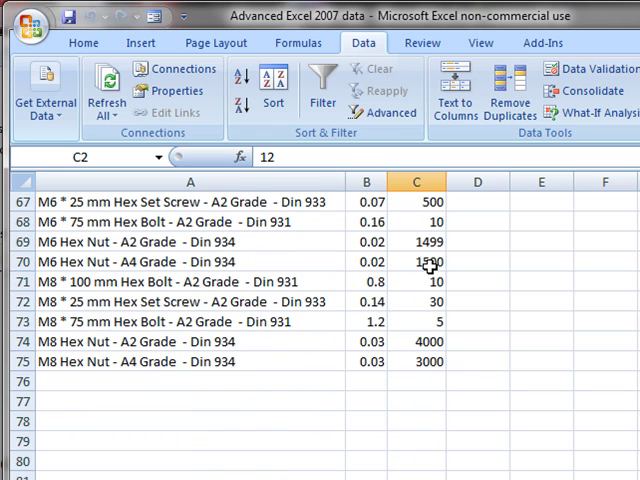
{"action": "mouse_move", "coordinate": [456, 362]}
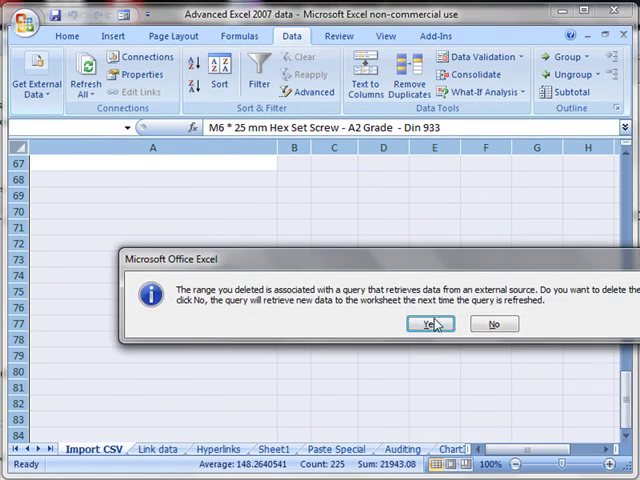
Delete the query data range and start importing products_2010-07-13_10-24 CSV from text
{"action": "left_click", "coordinate": [431, 323]}
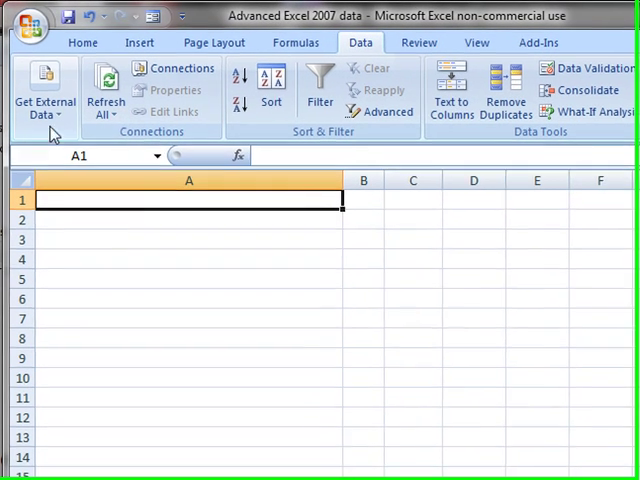
{"action": "left_click", "coordinate": [44, 95]}
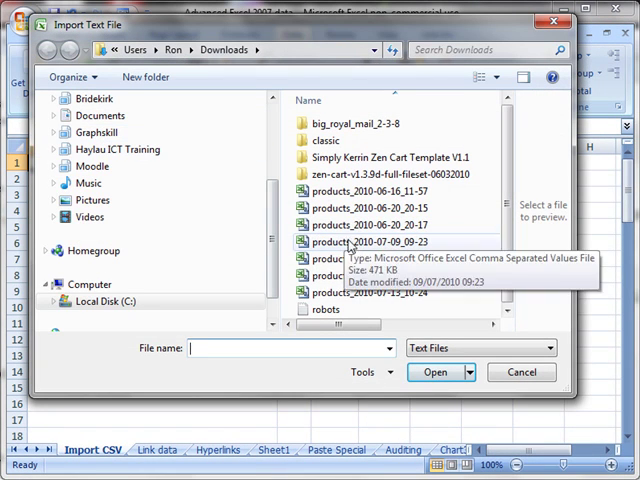
{"action": "left_click", "coordinate": [377, 292]}
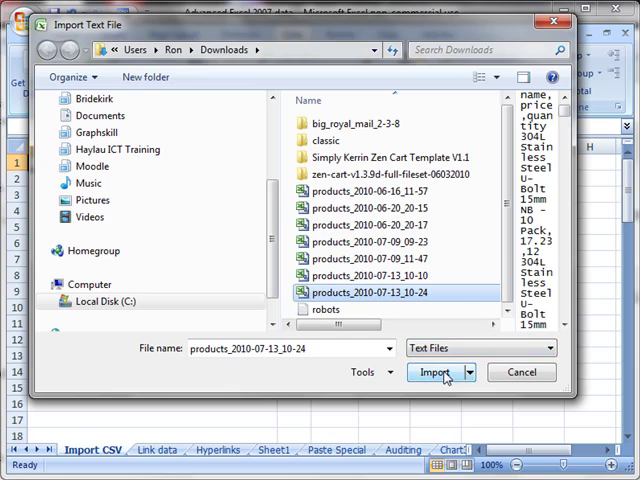
{"action": "left_click", "coordinate": [434, 372]}
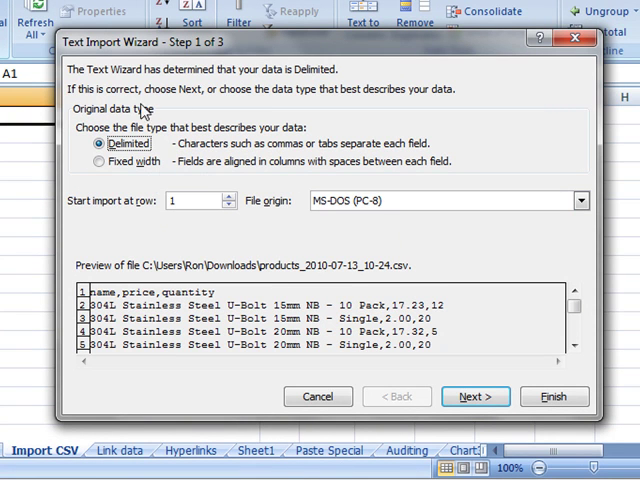
{"action": "mouse_move", "coordinate": [138, 153]}
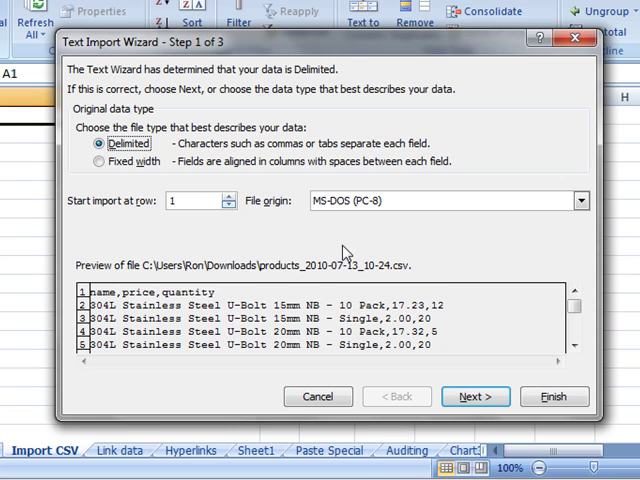
Import the CSV split on commas instead of tabs, placing name, price, quantity at A1
{"action": "left_click", "coordinate": [475, 396]}
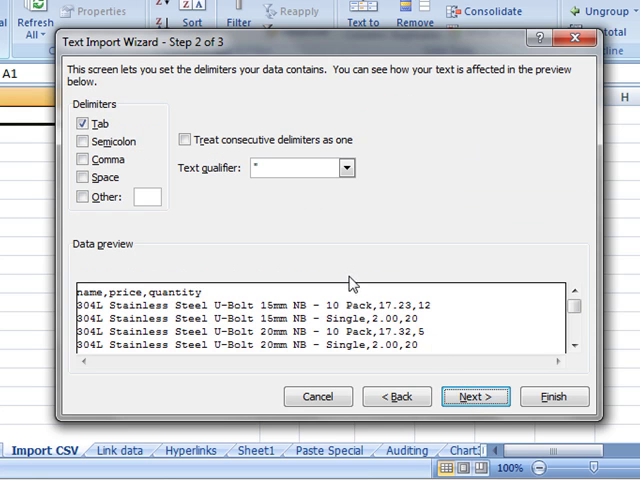
{"action": "left_click", "coordinate": [83, 159]}
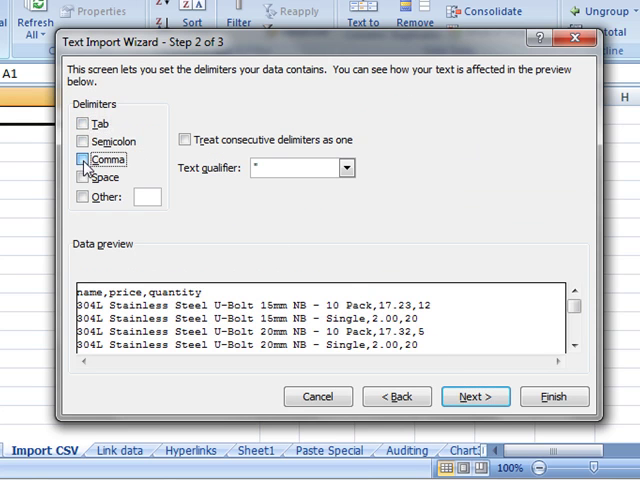
{"action": "left_click", "coordinate": [83, 159]}
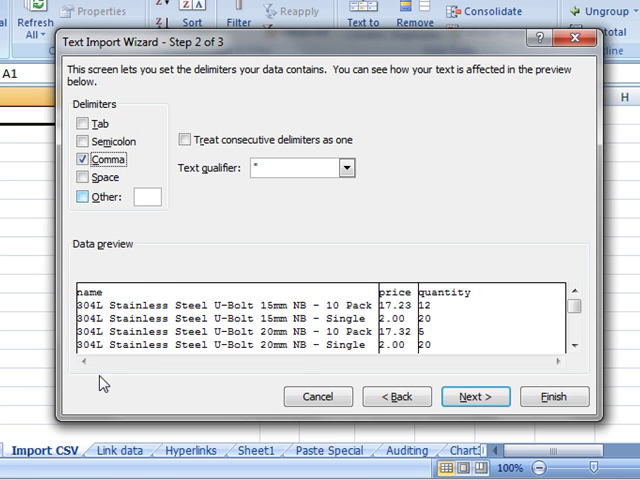
{"action": "mouse_move", "coordinate": [558, 291]}
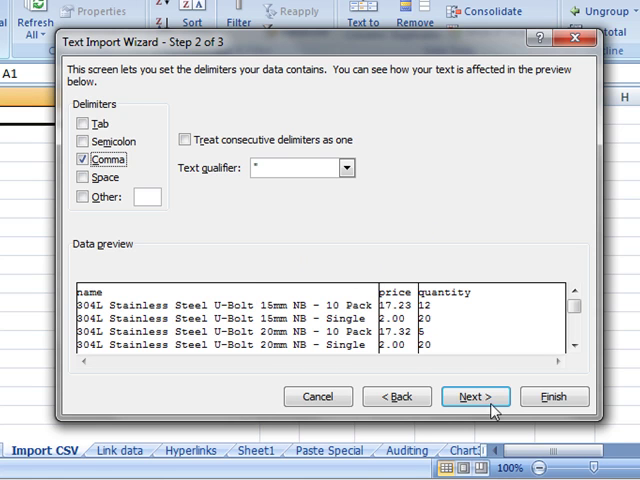
{"action": "left_click", "coordinate": [474, 396]}
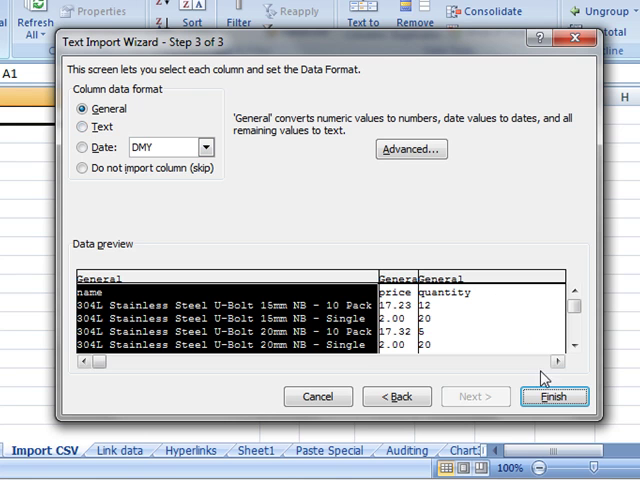
{"action": "left_click", "coordinate": [554, 396]}
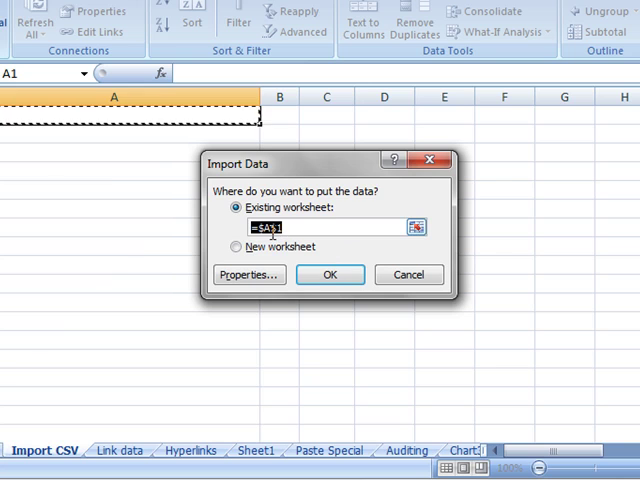
{"action": "left_click", "coordinate": [330, 275]}
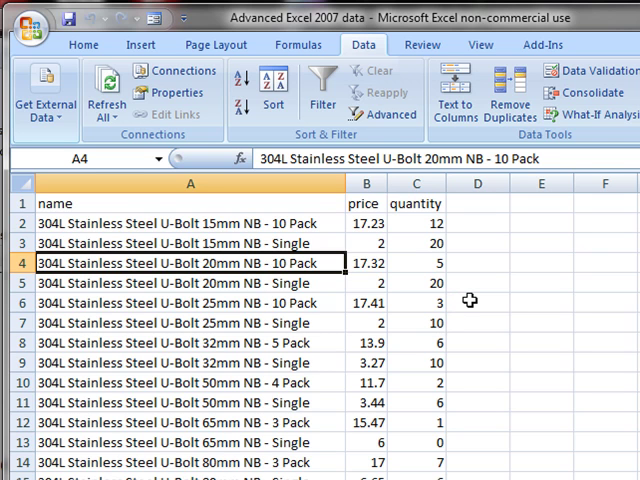
{"action": "mouse_move", "coordinate": [460, 277]}
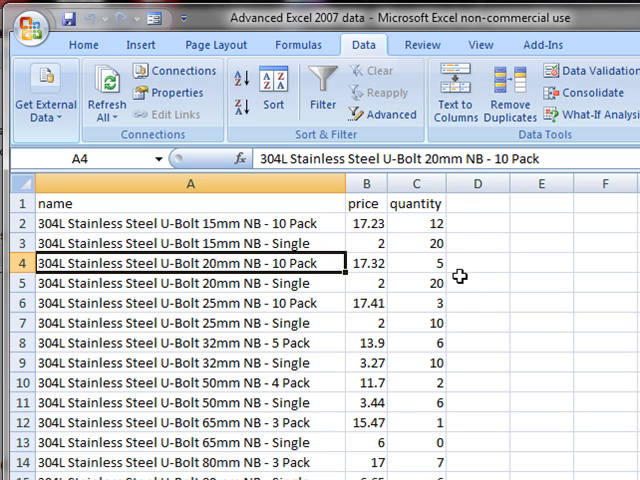
{"action": "mouse_move", "coordinate": [375, 284]}
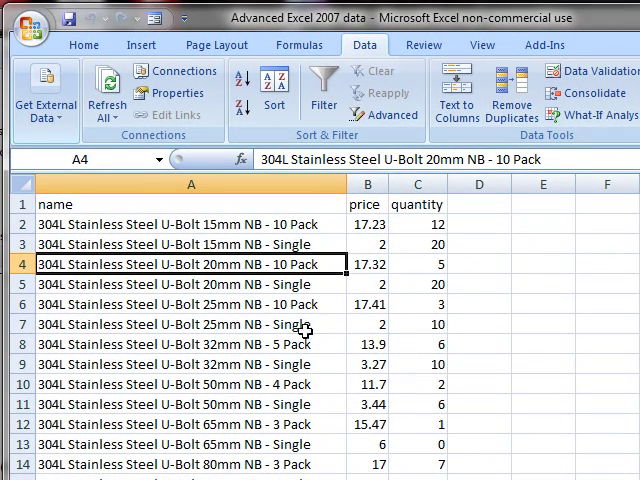
Open the Office Button menu with its save options and recent documents
{"action": "left_click", "coordinate": [28, 25]}
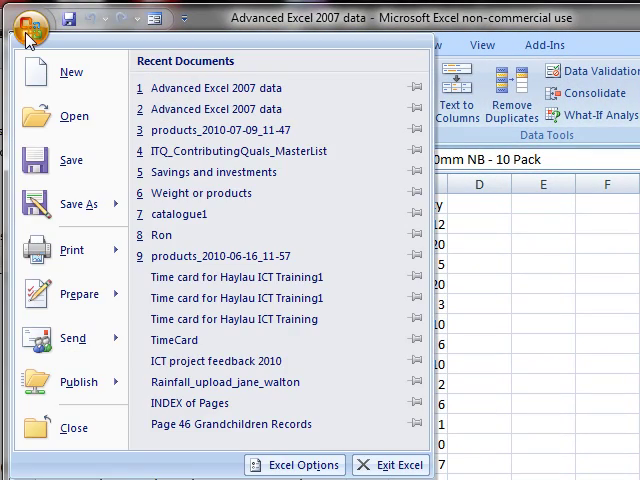
Open the Save As dialog and show the Save as type file format list
{"action": "left_click", "coordinate": [78, 203]}
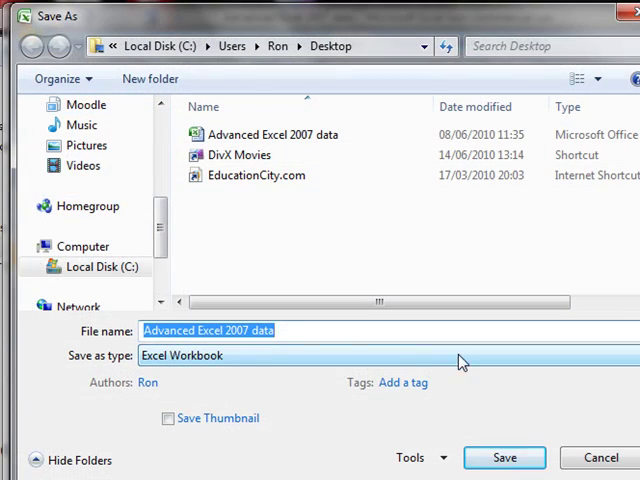
{"action": "left_click", "coordinate": [460, 355]}
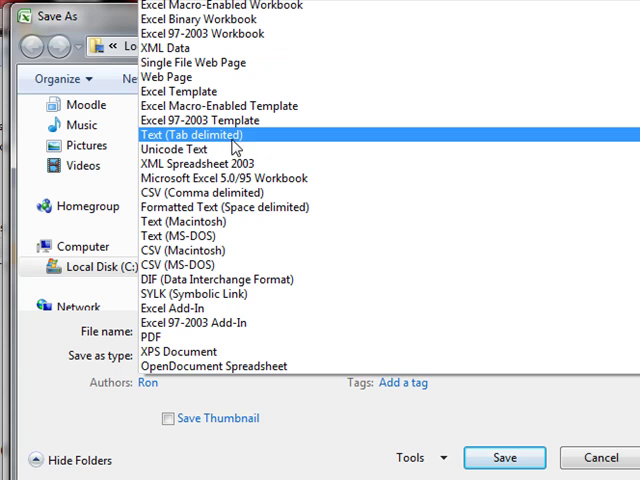
{"action": "mouse_move", "coordinate": [262, 145]}
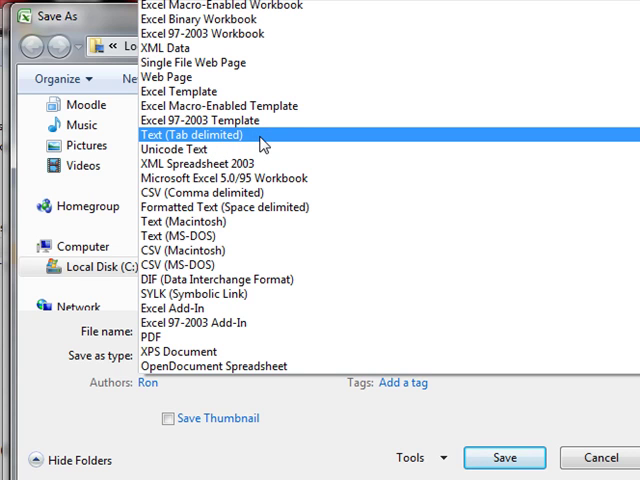